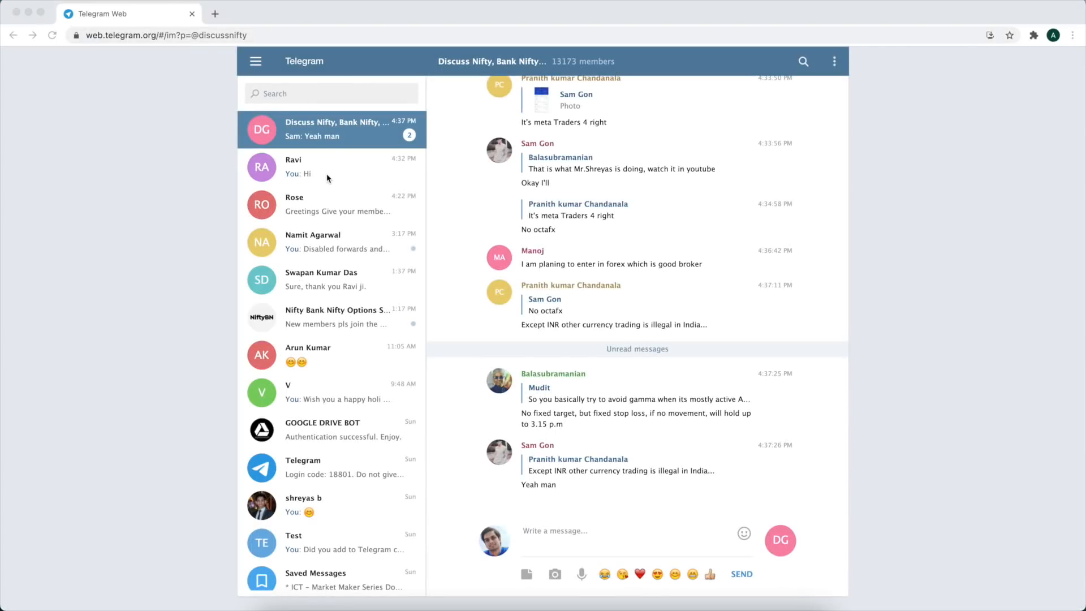
# Step: Search Telegram for 'discussnifty' and open the Discuss Nifty group chat
pyautogui.write('discussnifty')
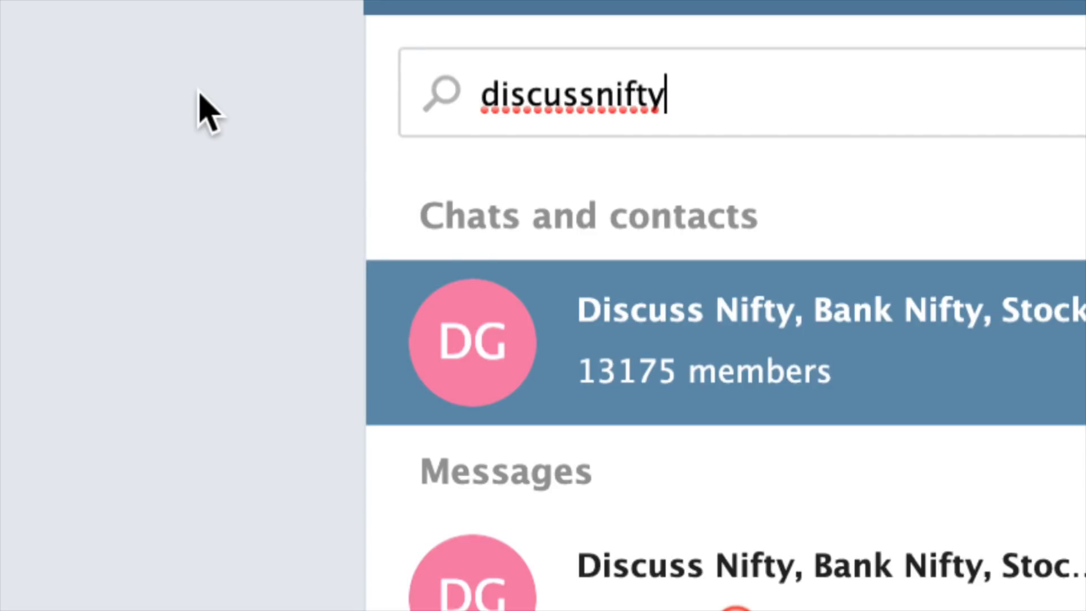
pyautogui.click(471, 342)
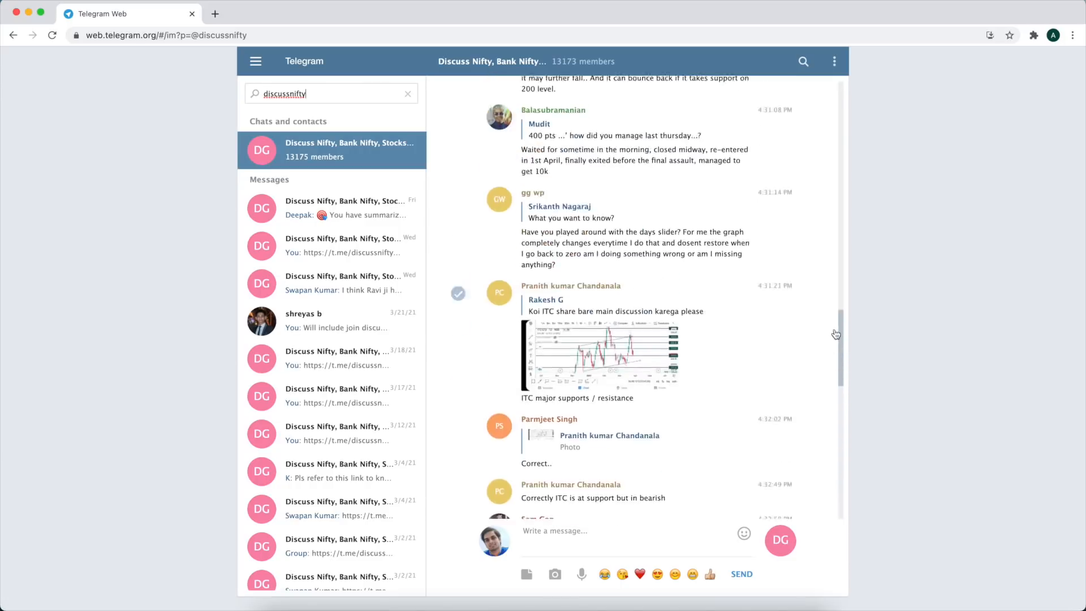
pyautogui.scroll(-3)
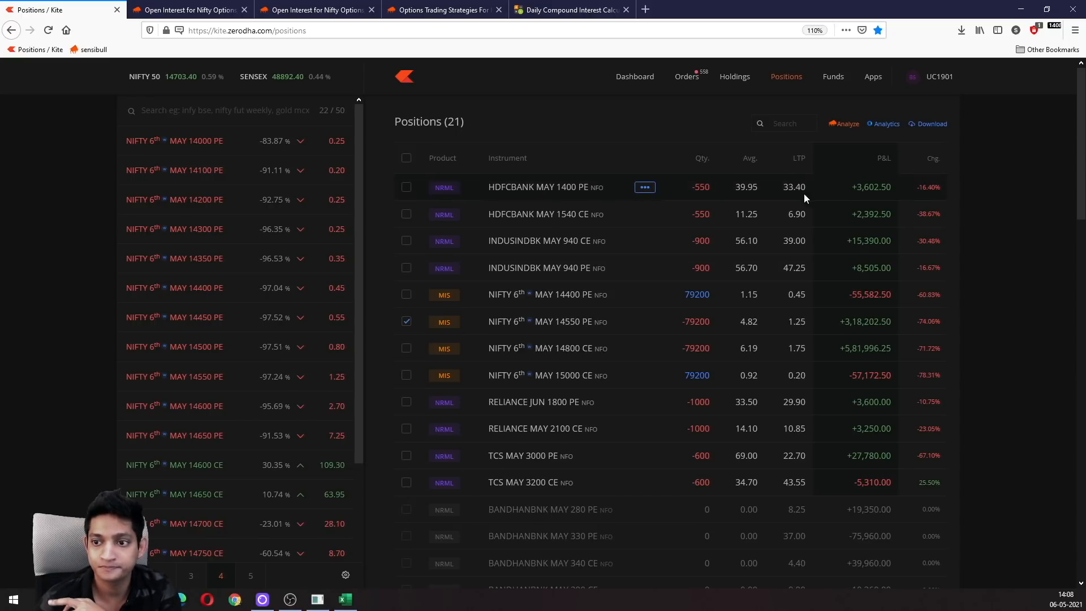
pyautogui.moveTo(788, 214)
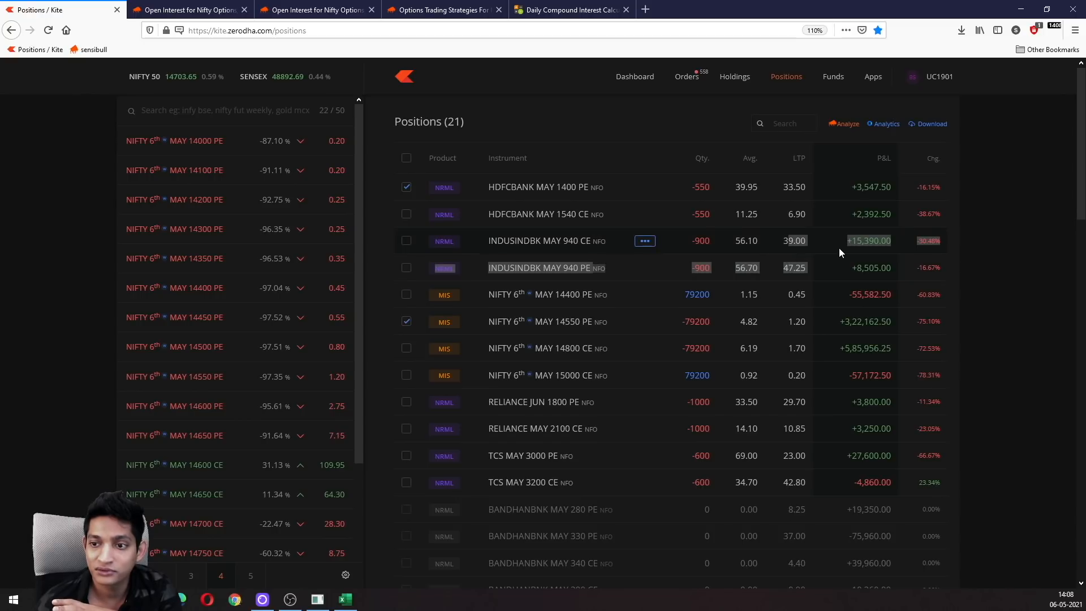
# Step: Tick the INDUSINDBK MAY 940 CE position on the Positions page
pyautogui.click(406, 241)
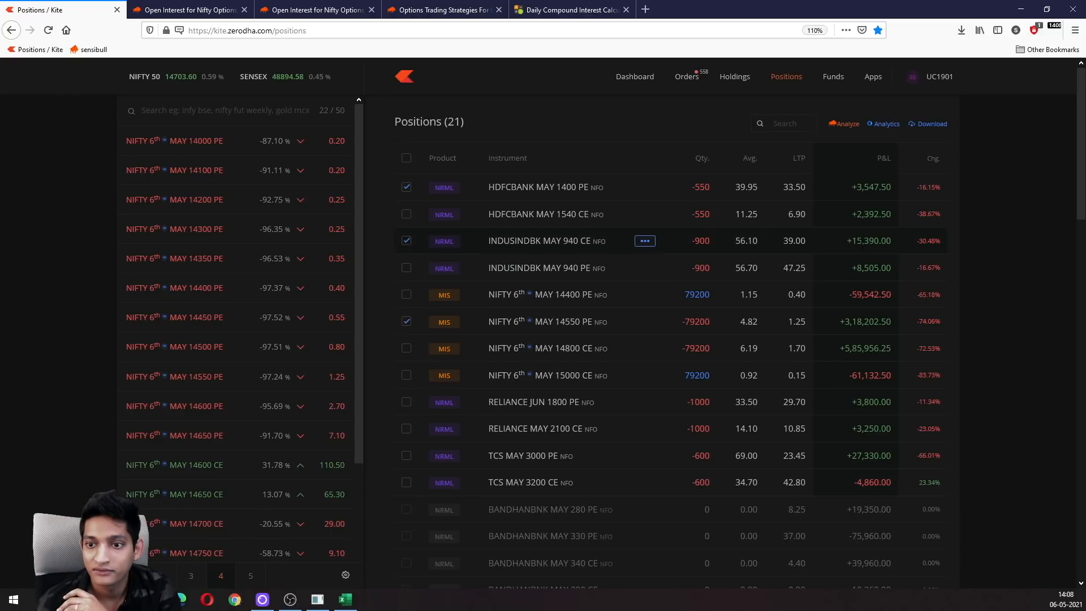
pyautogui.scroll(-3)
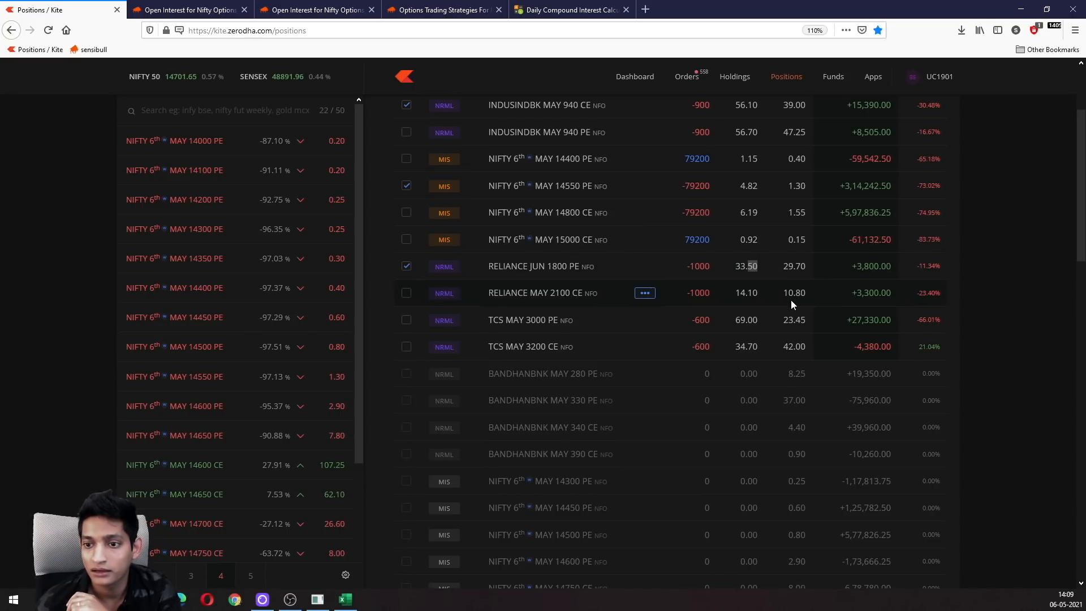
pyautogui.moveTo(817, 262)
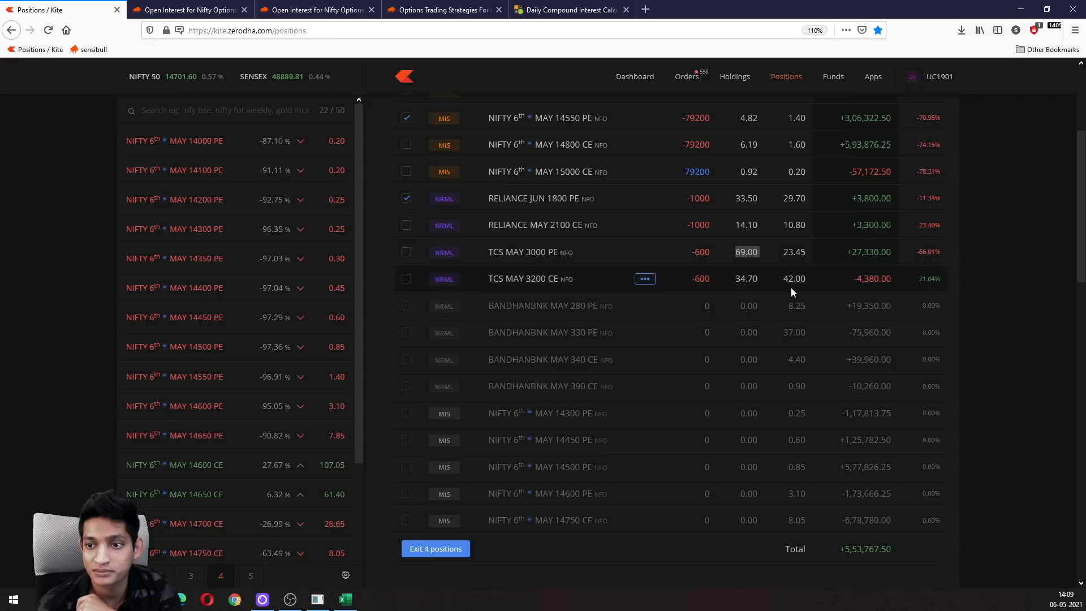
# Step: Toggle the TCS MAY 3200 CE checkbox repeatedly, leaving it unticked with four positions selected
pyautogui.click(406, 278)
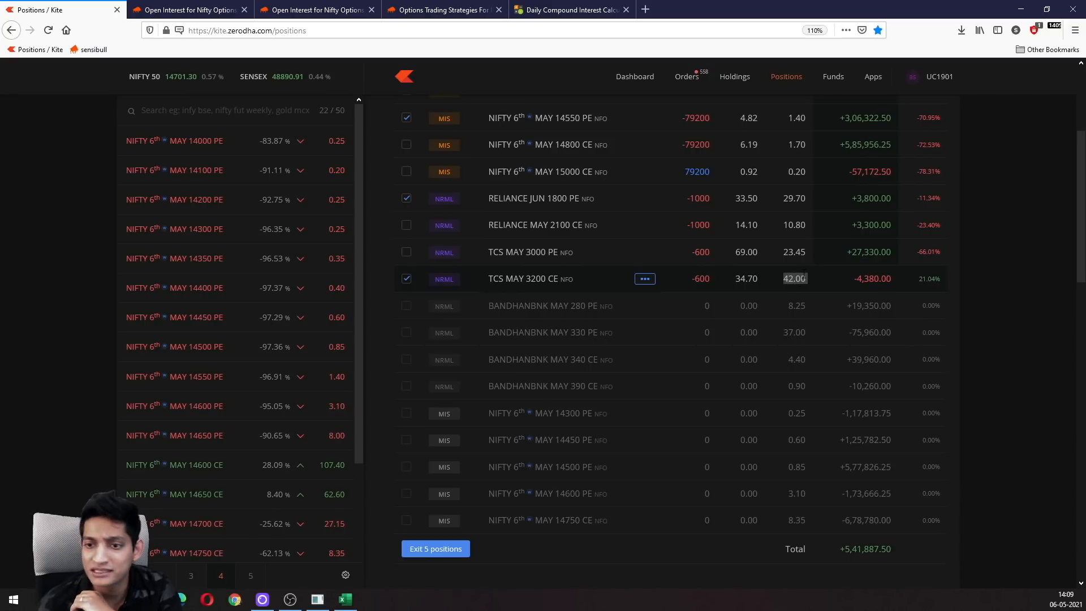
pyautogui.moveTo(803, 266)
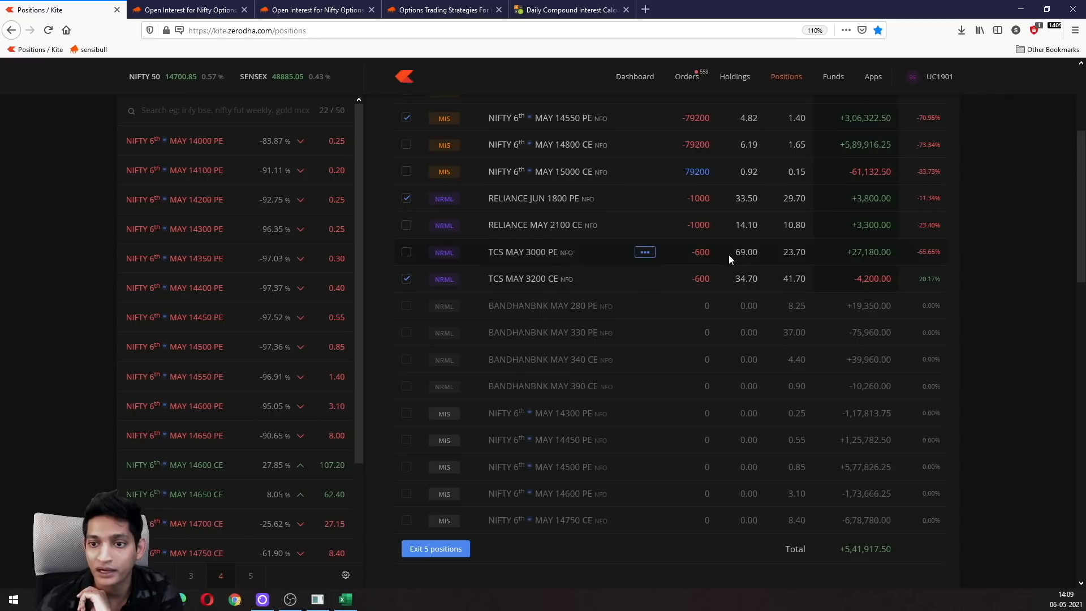
pyautogui.click(407, 279)
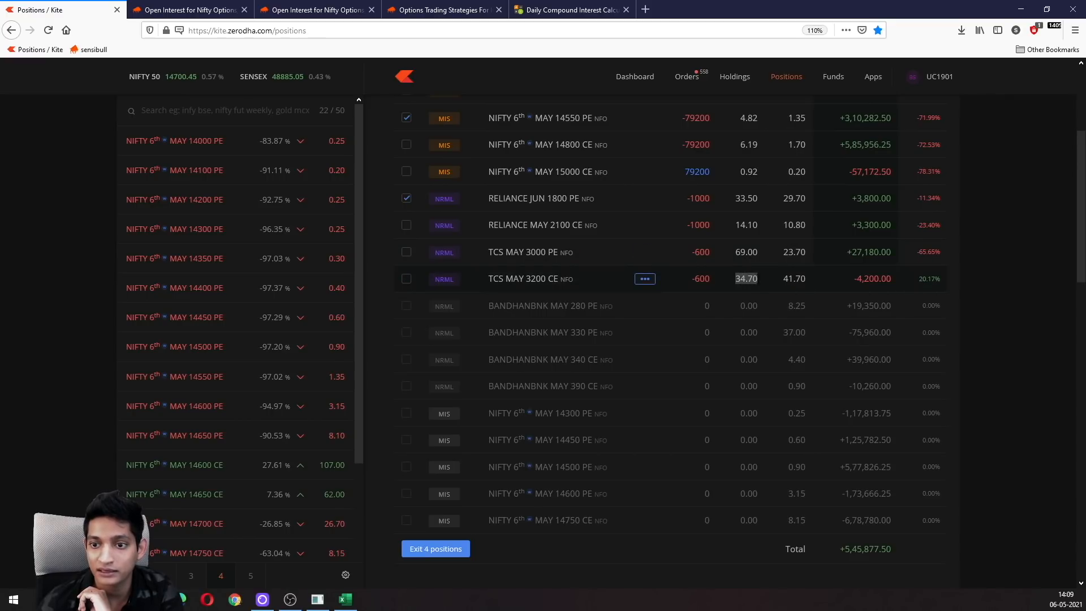
pyautogui.click(406, 278)
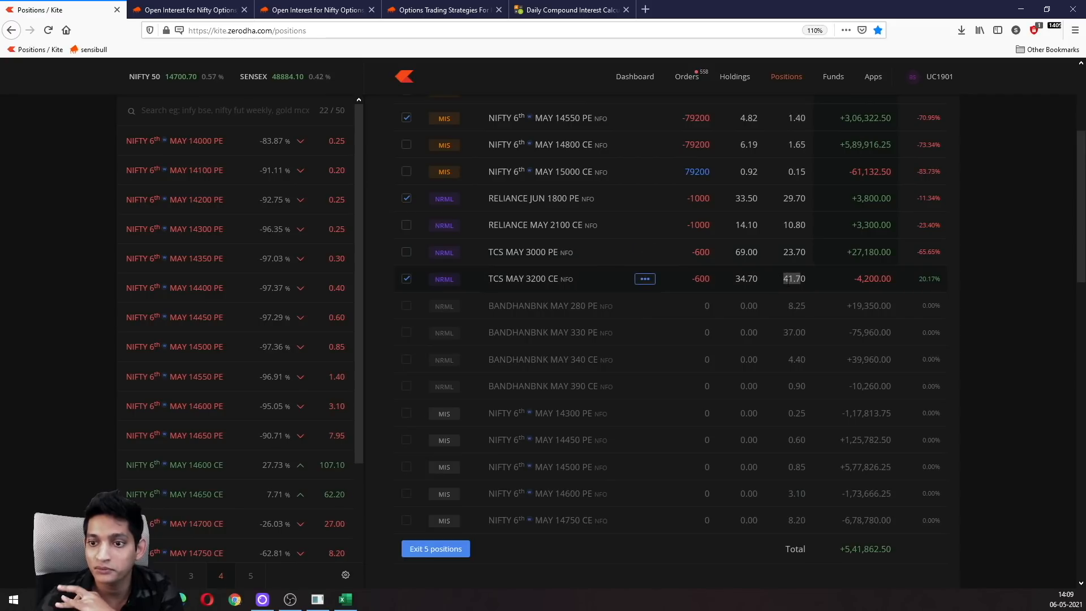
pyautogui.click(407, 278)
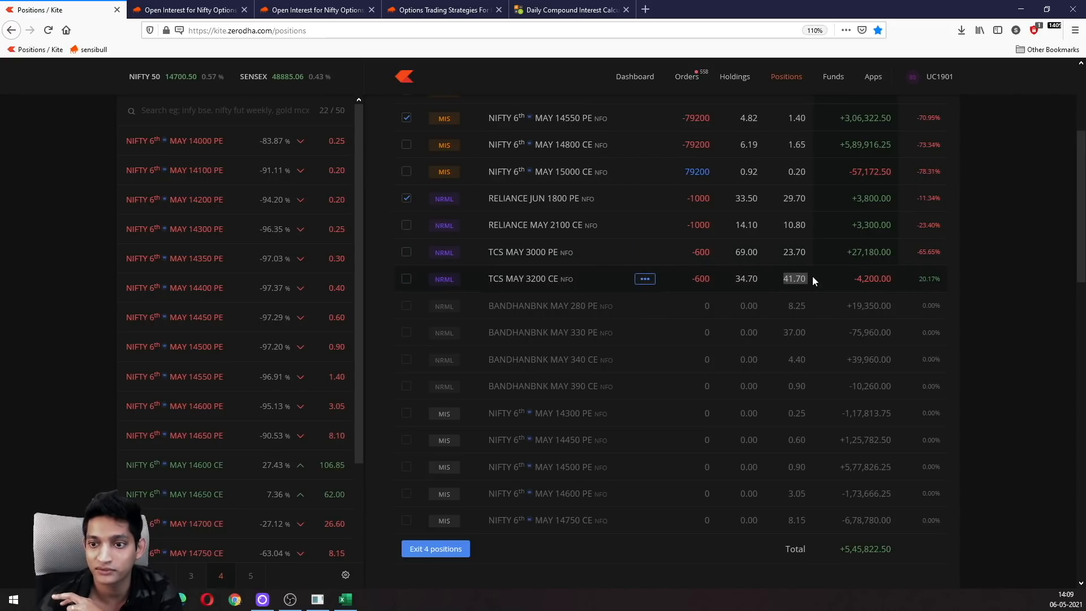